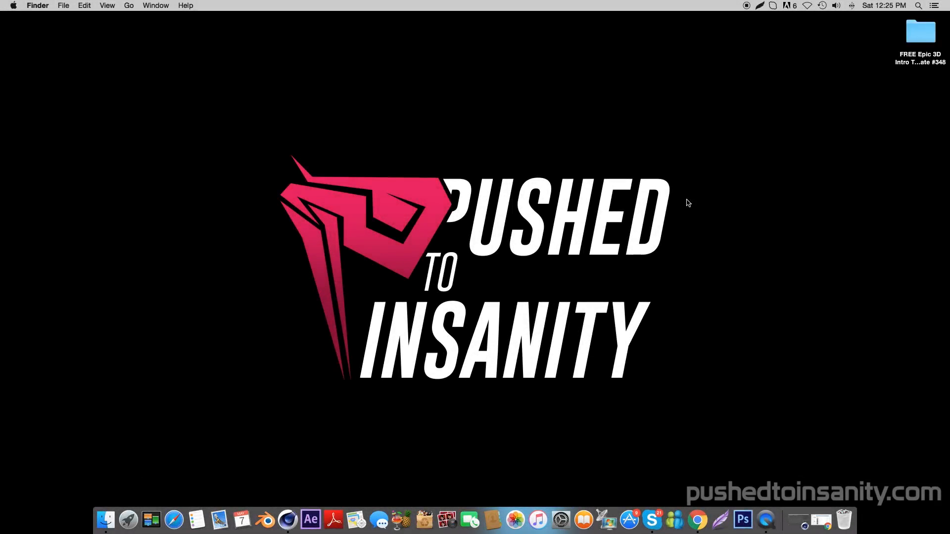
Move the FREE Epic 3D Intro Template #348 folder to the screen centre and open it in Finder.
{"action": "left_click_drag", "start_coordinate": [920, 31], "coordinate": [498, 124]}
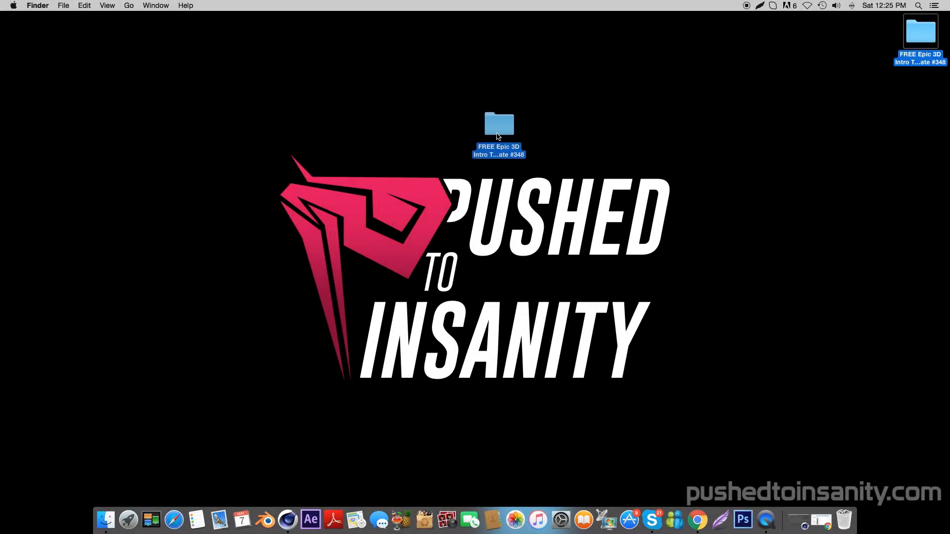
{"action": "double_click", "coordinate": [499, 124]}
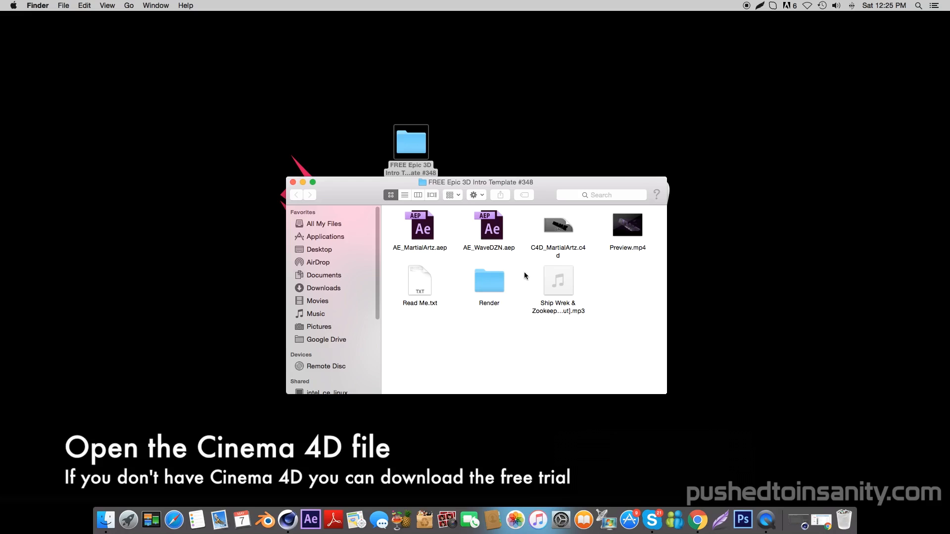
Open C4D_MartialArtz.c4d and scrub the timeline to preview the metallic NAME animation.
{"action": "double_click", "coordinate": [558, 225]}
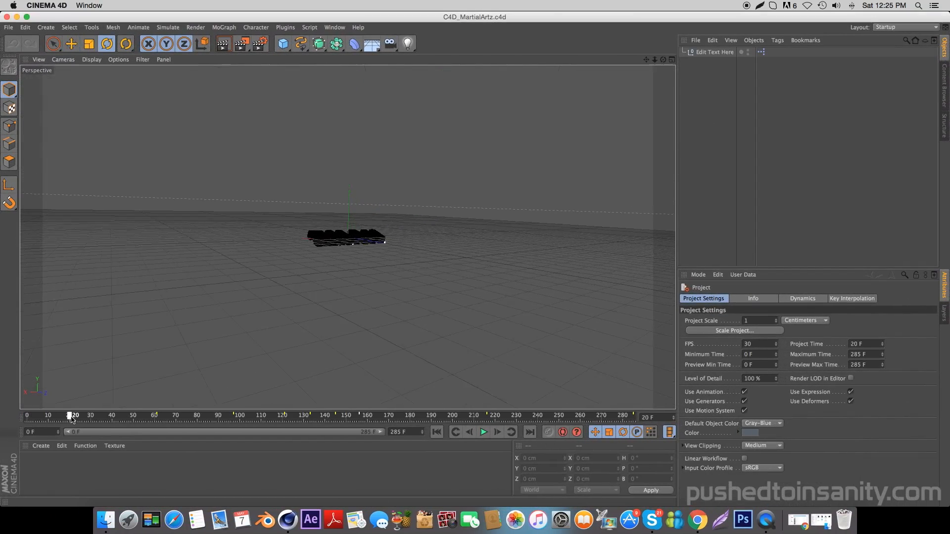
{"action": "left_click_drag", "start_coordinate": [71, 415], "coordinate": [199, 415]}
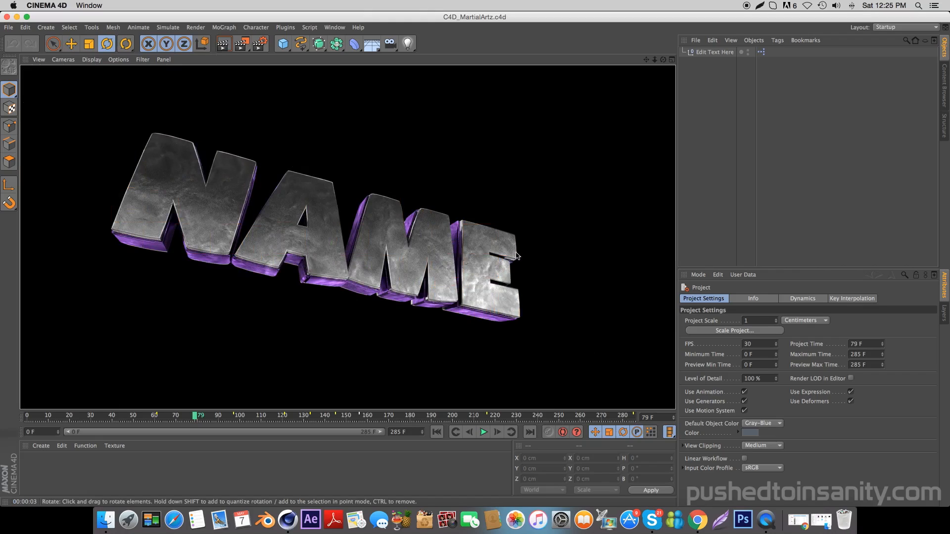
{"action": "mouse_move", "coordinate": [332, 372]}
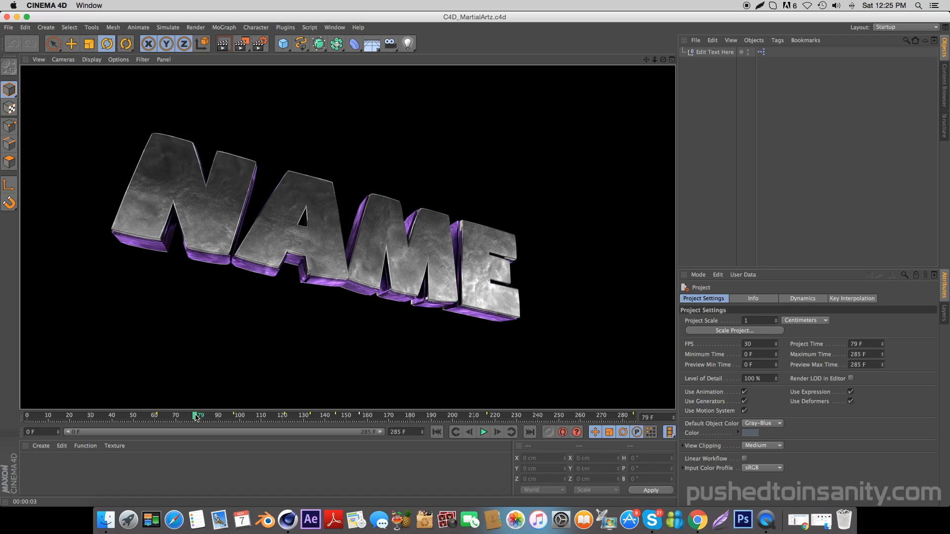
{"action": "left_click_drag", "start_coordinate": [199, 415], "coordinate": [354, 415]}
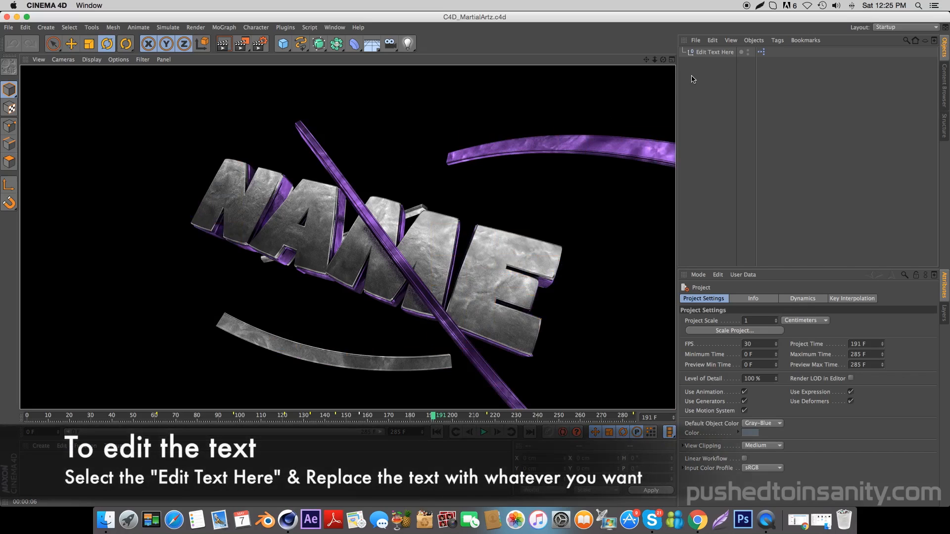
Change the Edit Text Here text to EDIT, scrub to preview it, then restore NAME.
{"action": "left_click", "coordinate": [714, 52]}
{"action": "type", "text": "LIKE"}
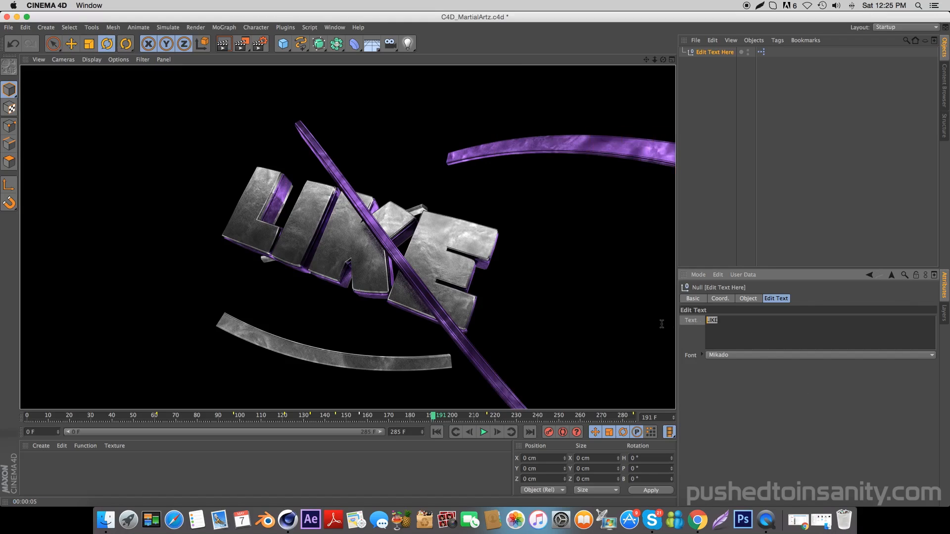
{"action": "type", "text": "SUB"}
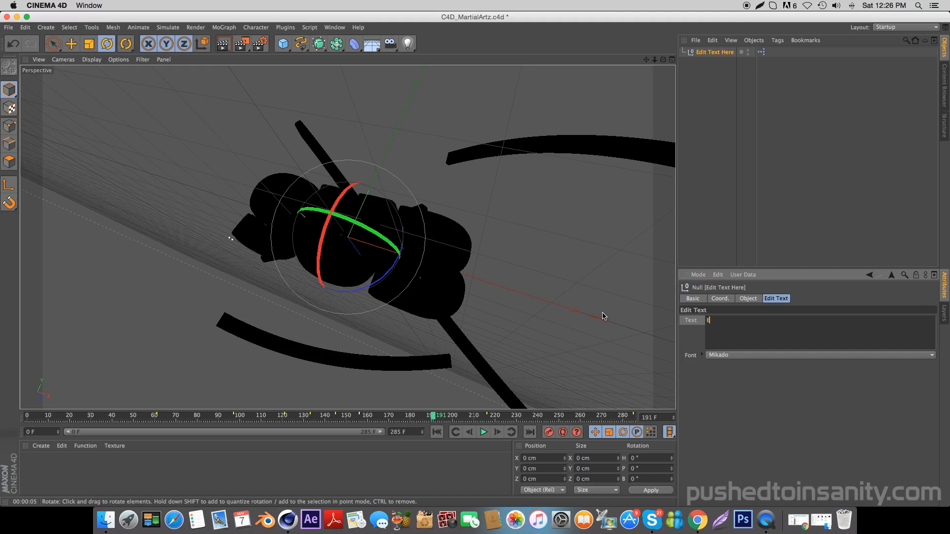
{"action": "type", "text": "DIT"}
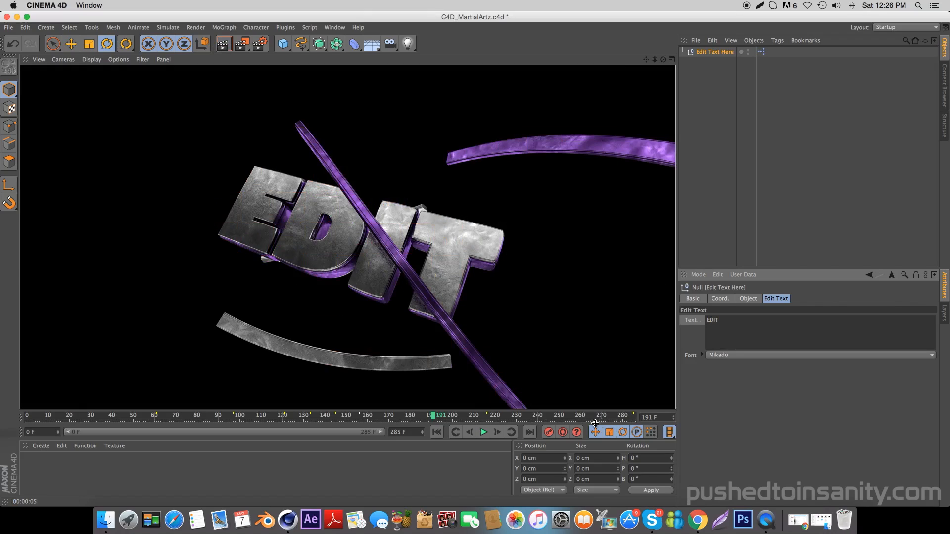
{"action": "left_click_drag", "start_coordinate": [434, 415], "coordinate": [361, 415]}
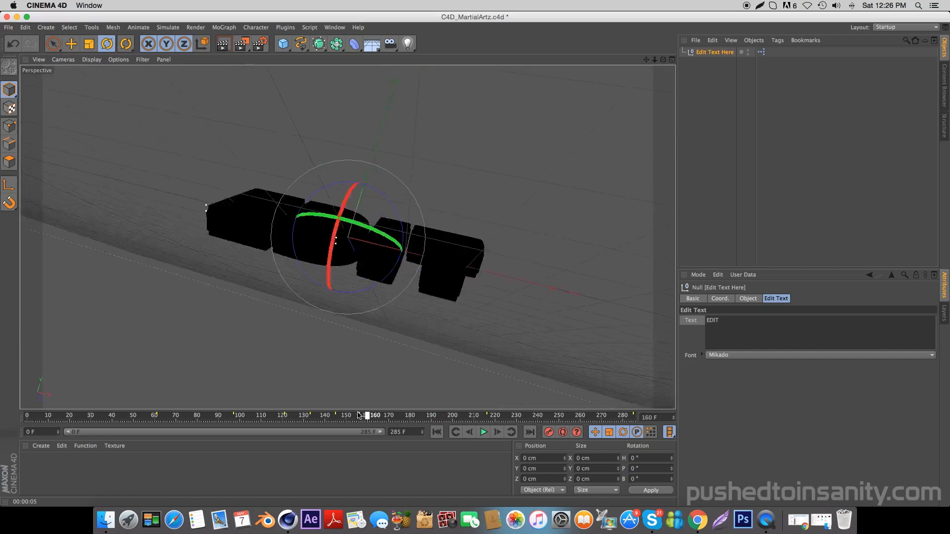
{"action": "left_click_drag", "start_coordinate": [370, 414], "coordinate": [184, 414]}
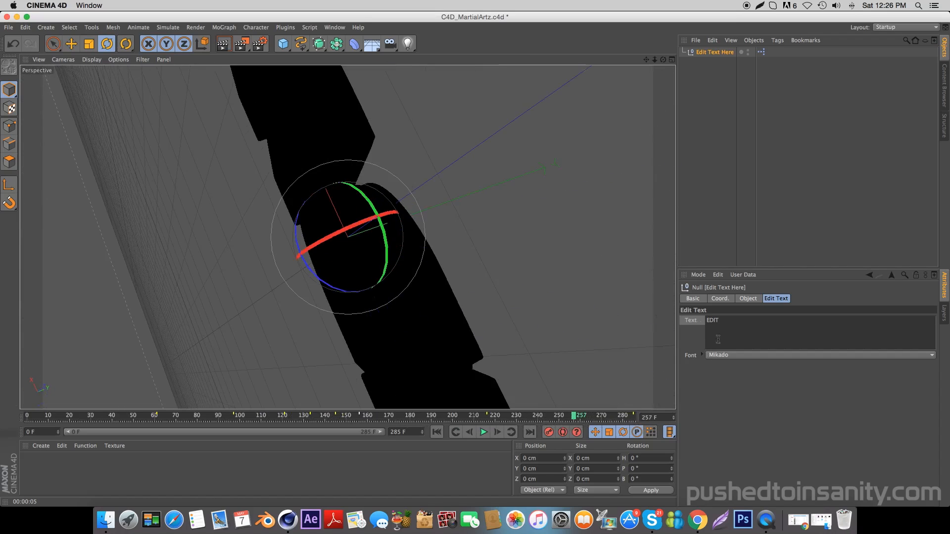
{"action": "type", "text": "NAME"}
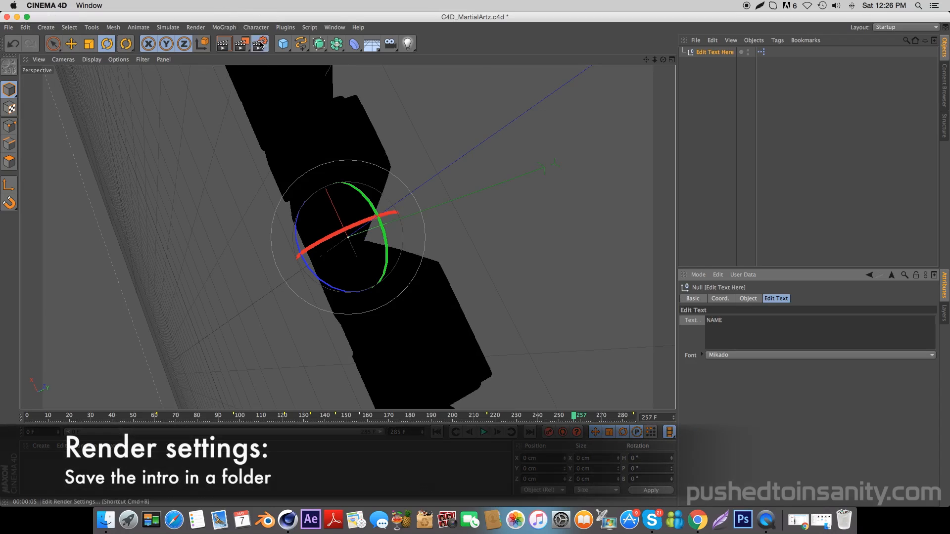
Set the render output to save frames into a new Render folder on the desktop.
{"action": "left_click", "coordinate": [258, 44]}
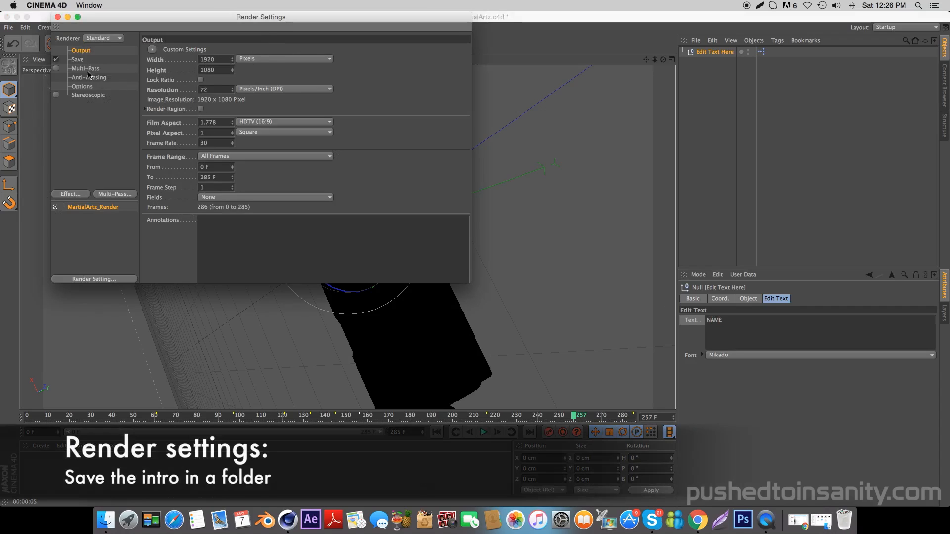
{"action": "left_click", "coordinate": [77, 59]}
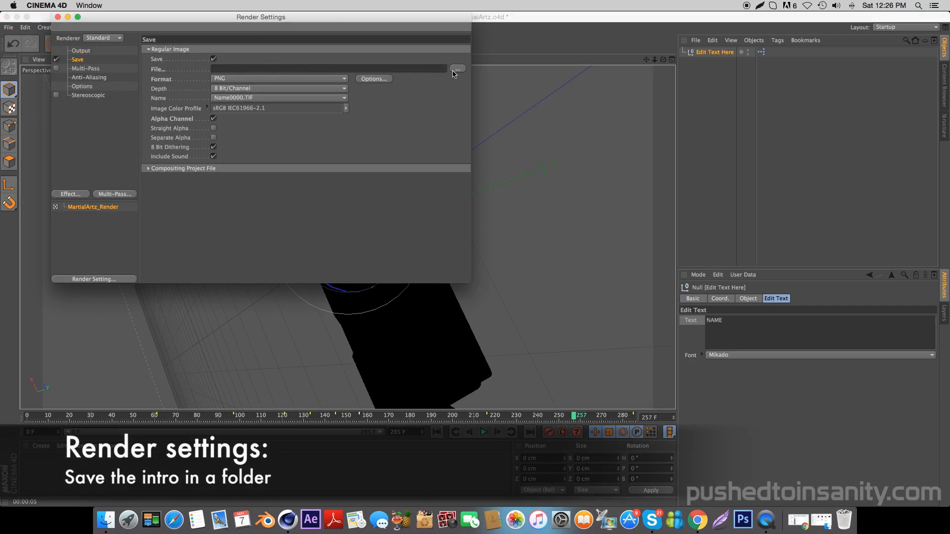
{"action": "left_click", "coordinate": [456, 68]}
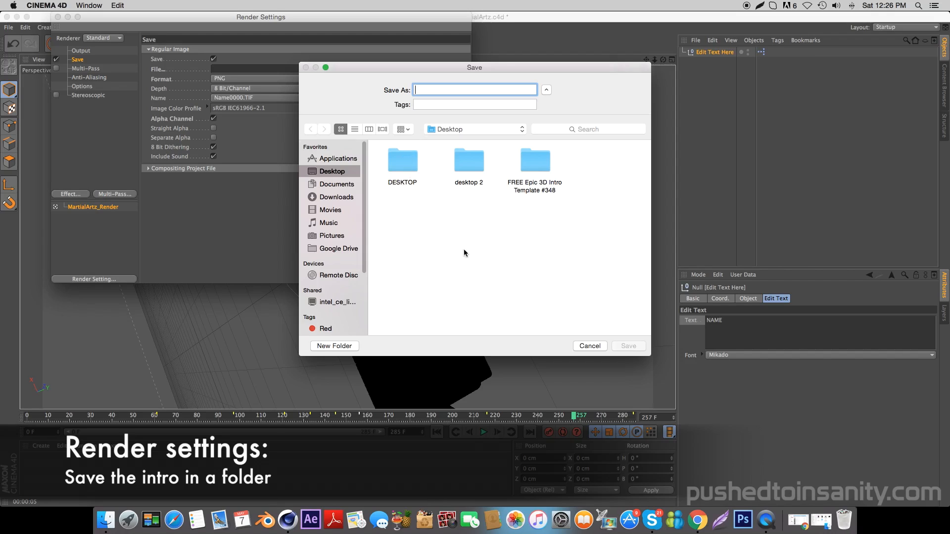
{"action": "left_click", "coordinate": [334, 345]}
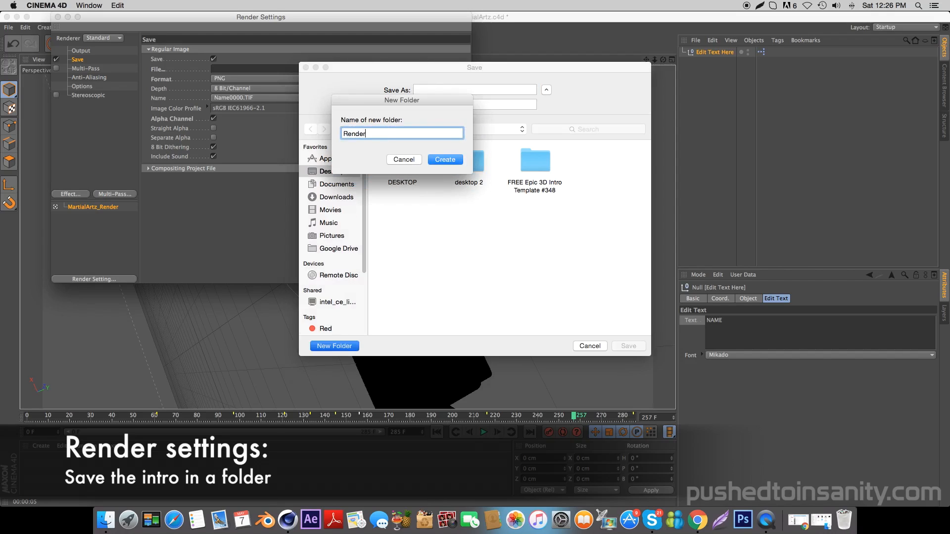
{"action": "left_click", "coordinate": [444, 159]}
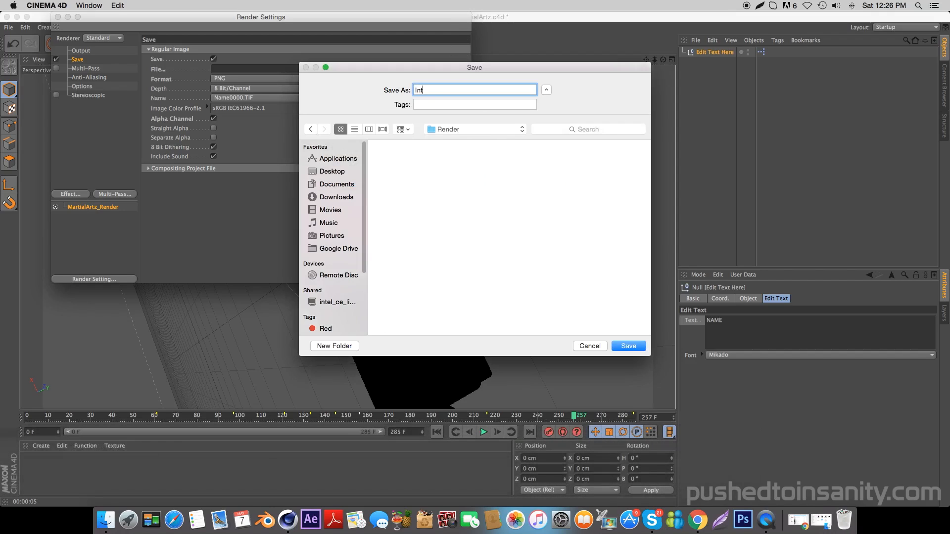
{"action": "left_click", "coordinate": [628, 345]}
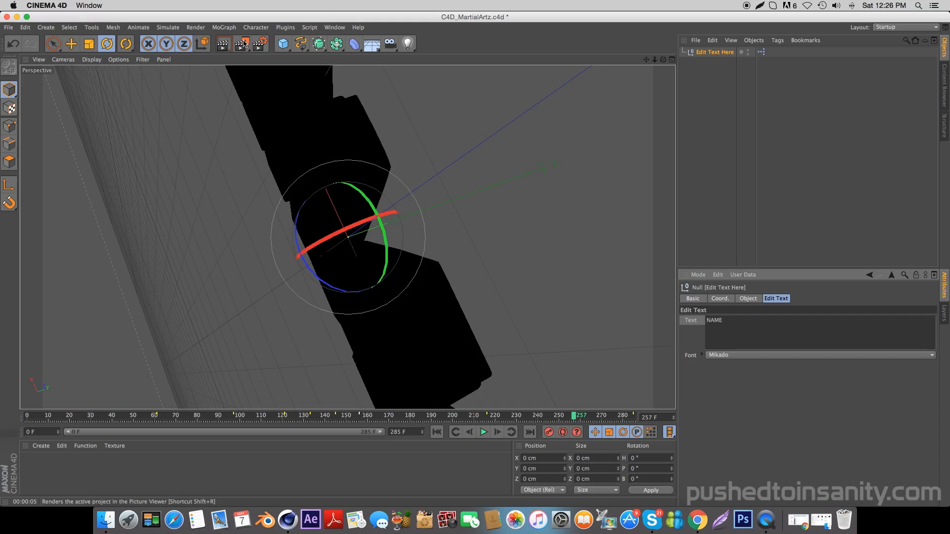
Start rendering the intro PNG sequence to the Picture Viewer.
{"action": "left_click", "coordinate": [241, 44]}
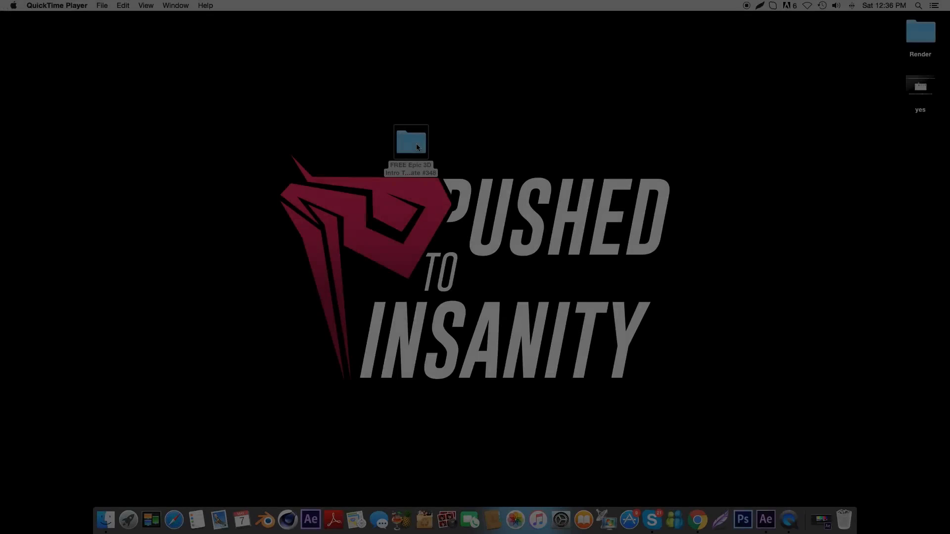
Open AE_MartialArtz.aep from the template folder in After Effects.
{"action": "double_click", "coordinate": [411, 142]}
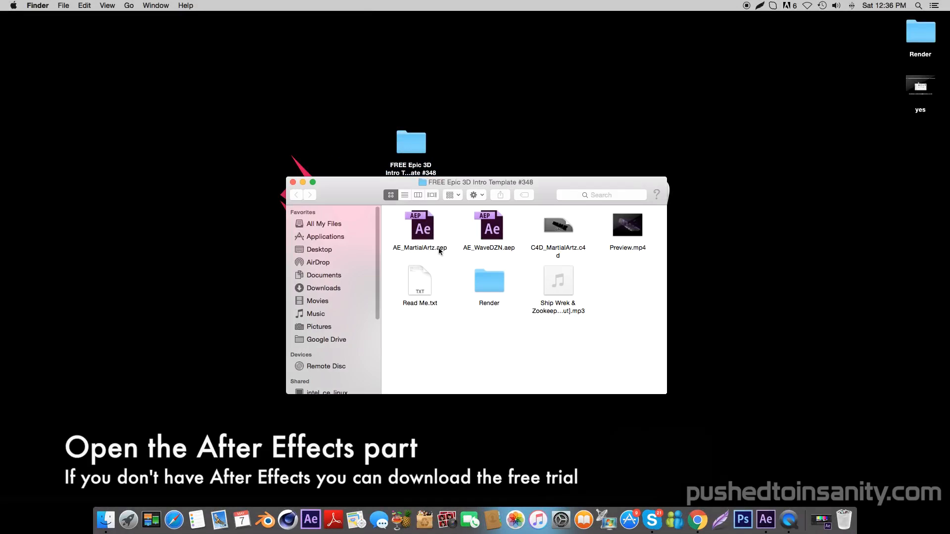
{"action": "left_click", "coordinate": [419, 226]}
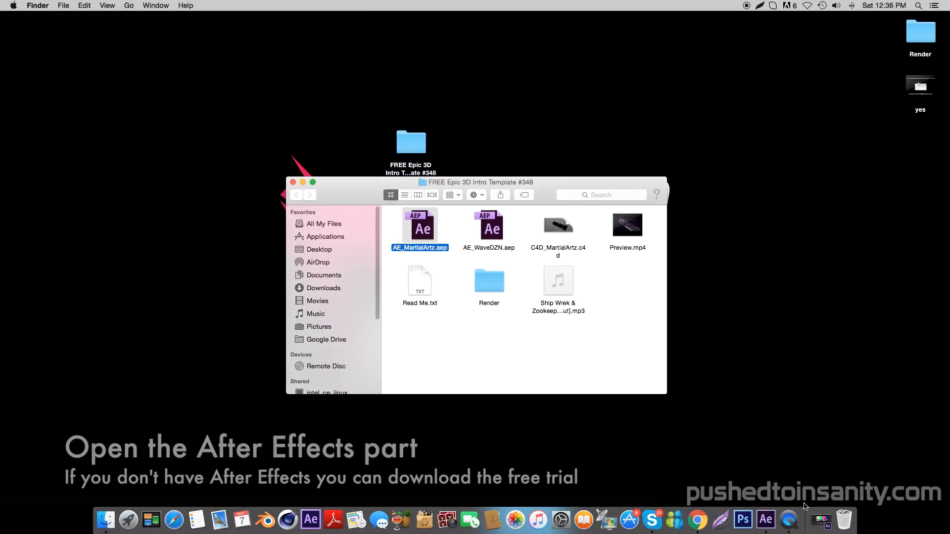
{"action": "double_click", "coordinate": [419, 225]}
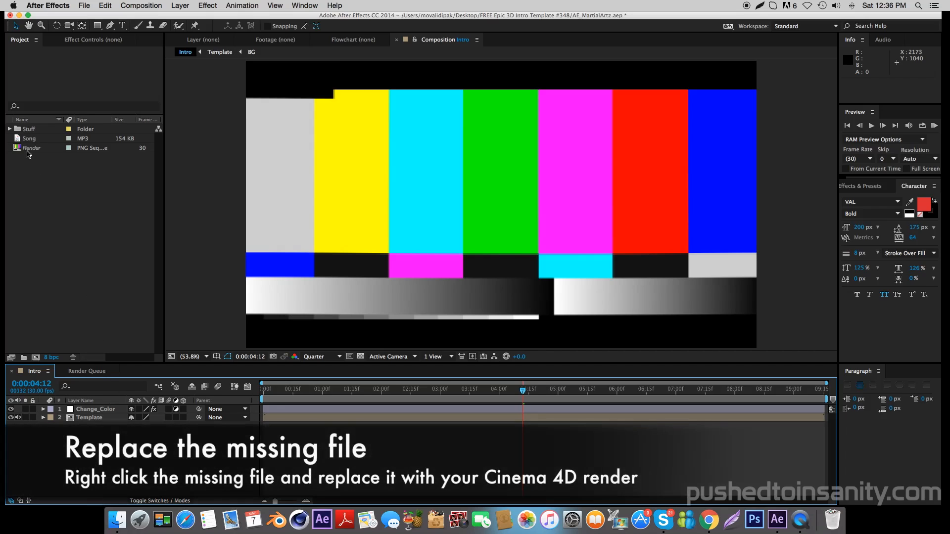
Replace the missing Render footage with the Intro0000.png PNG sequence from the Render folder.
{"action": "left_click", "coordinate": [31, 148]}
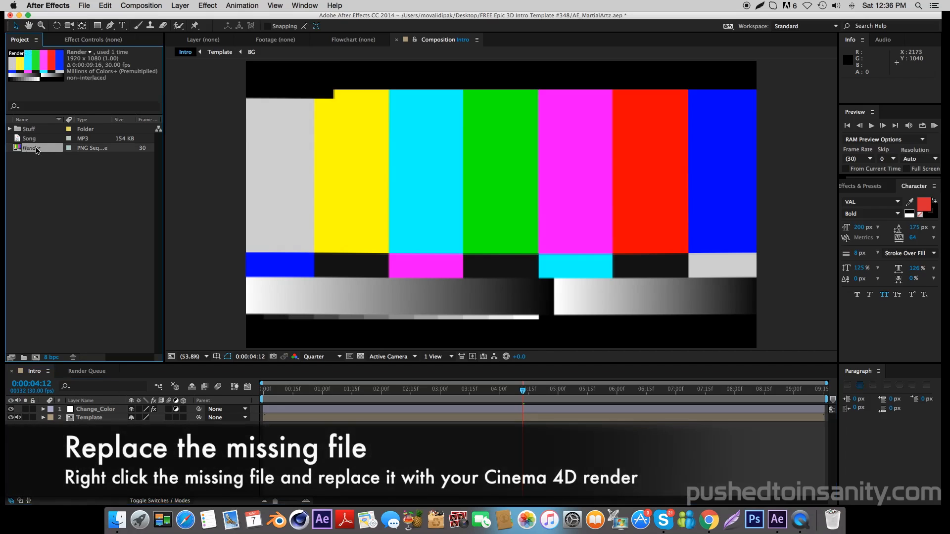
{"action": "right_click", "coordinate": [37, 148]}
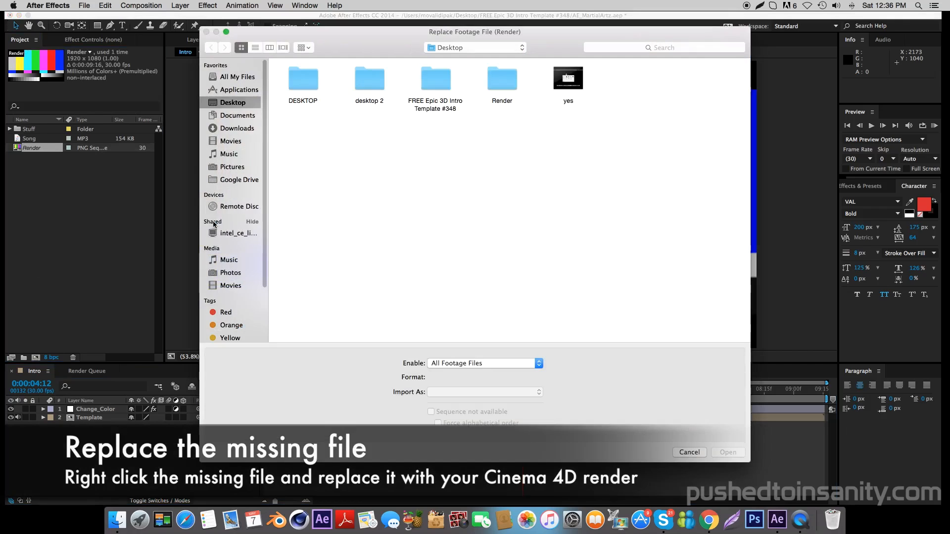
{"action": "double_click", "coordinate": [502, 78]}
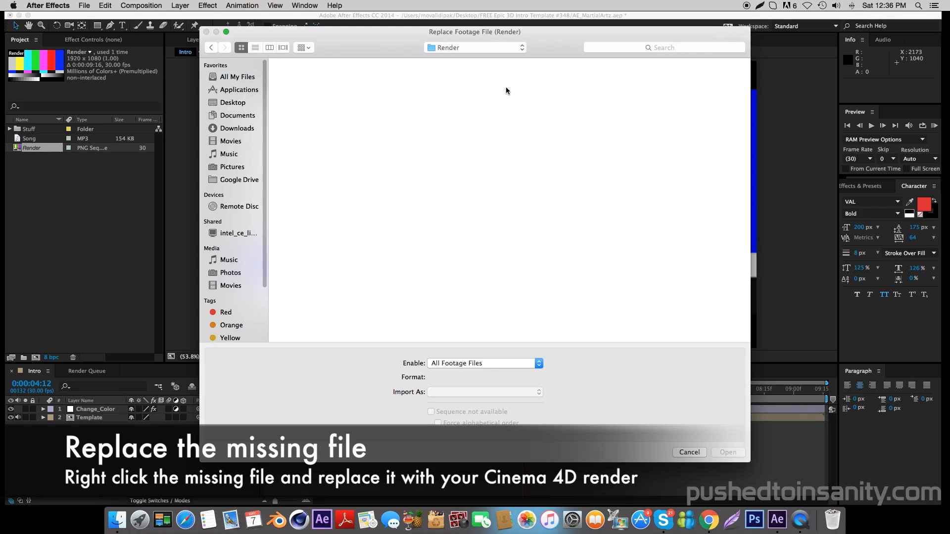
{"action": "left_click", "coordinate": [305, 78]}
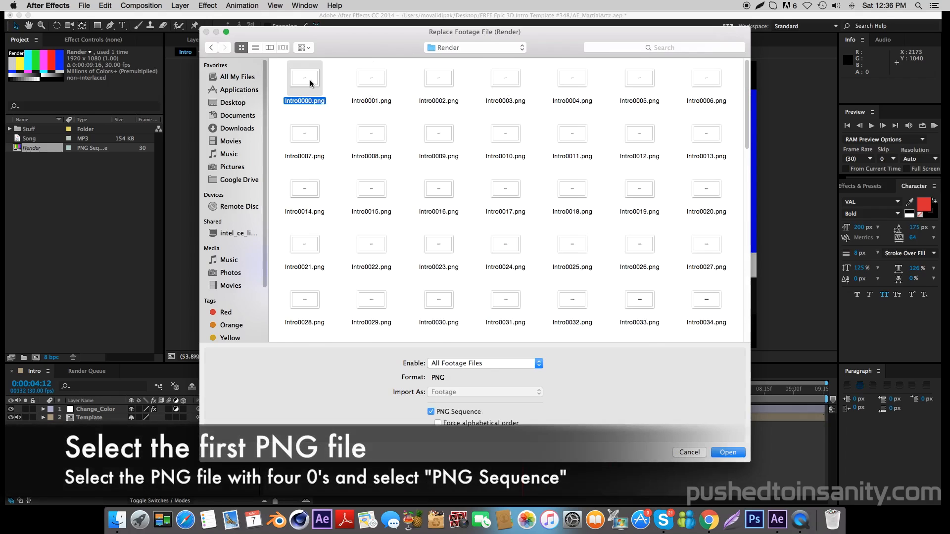
{"action": "mouse_move", "coordinate": [363, 110]}
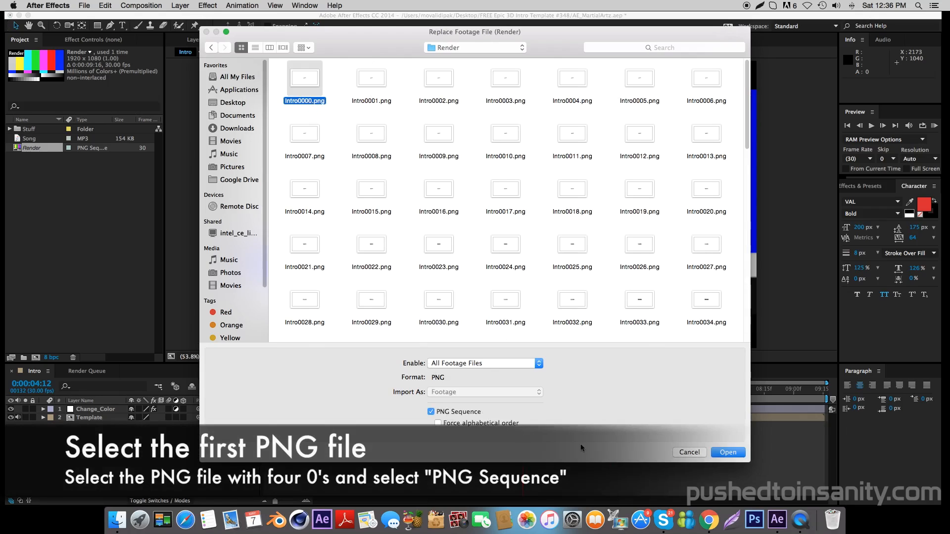
{"action": "left_click", "coordinate": [727, 452]}
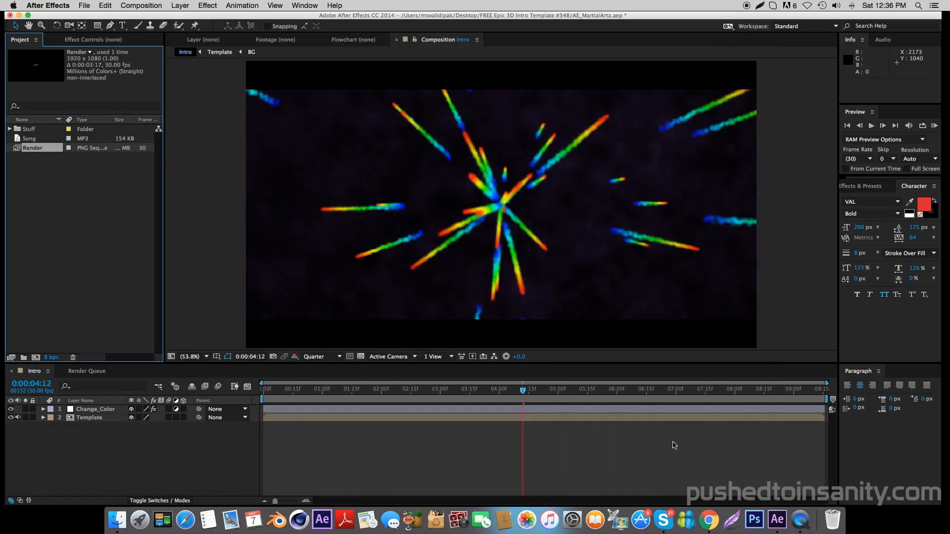
{"action": "left_click", "coordinate": [398, 389]}
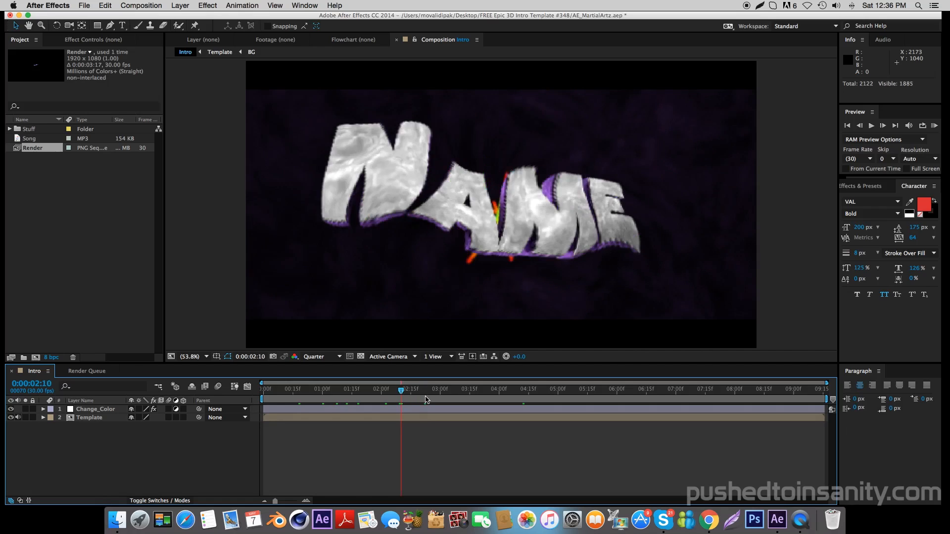
Move the time indicator to about 0:00:02:23 and reveal the Change_Color layer's effect settings.
{"action": "left_click", "coordinate": [425, 389]}
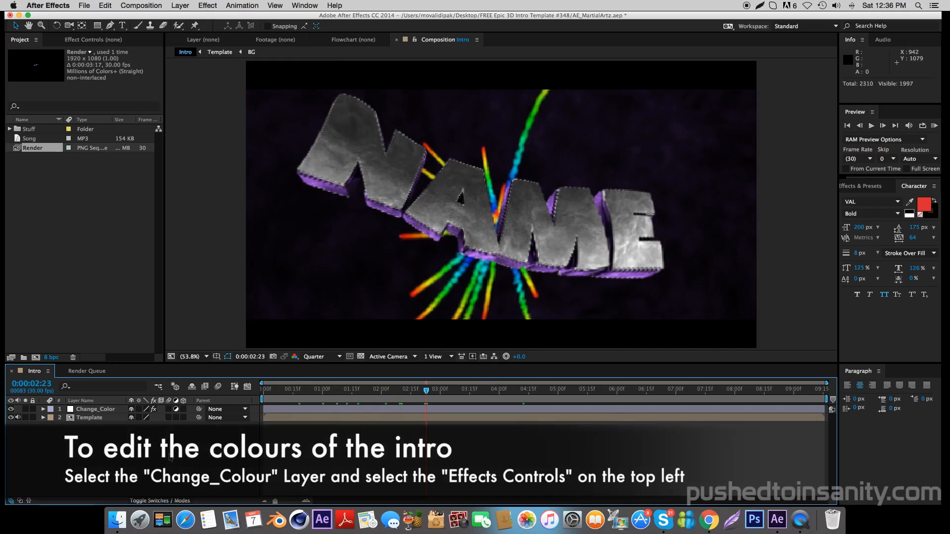
{"action": "left_click", "coordinate": [96, 409]}
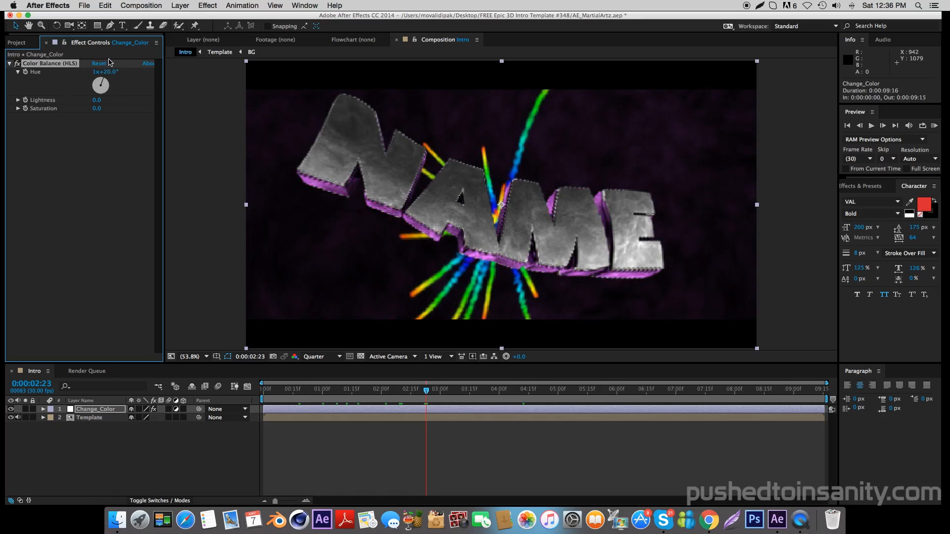
Set the Change_Color Color Balance (HLS) Hue to 0x+70.0°, turning the trim pinkish red.
{"action": "left_click_drag", "start_coordinate": [101, 85], "coordinate": [102, 79]}
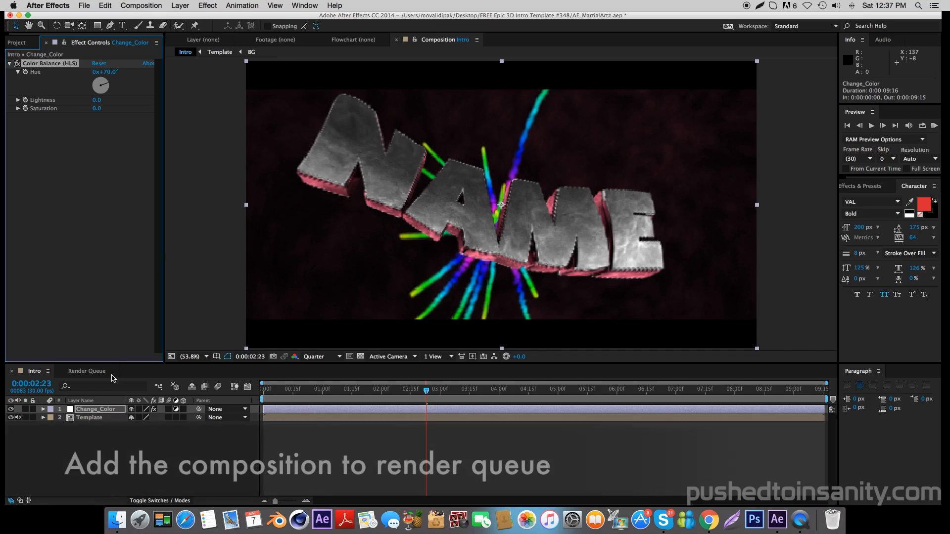
Add the Intro composition to the Render Queue and start rendering it.
{"action": "left_click", "coordinate": [141, 6]}
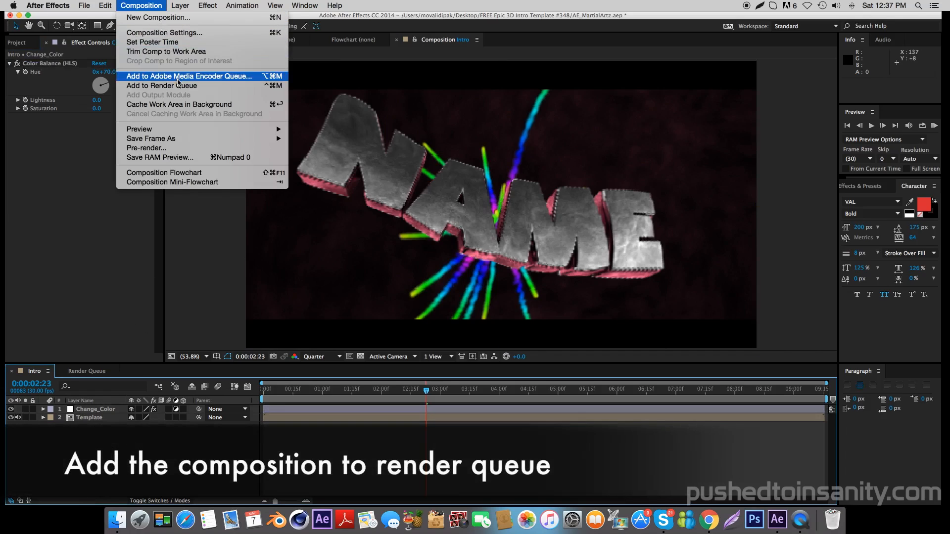
{"action": "left_click", "coordinate": [162, 86]}
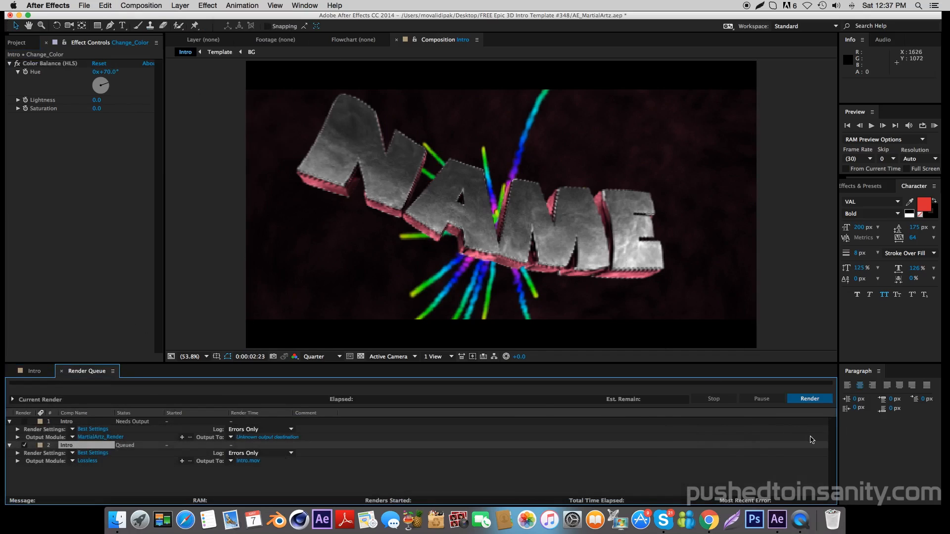
{"action": "left_click", "coordinate": [809, 398]}
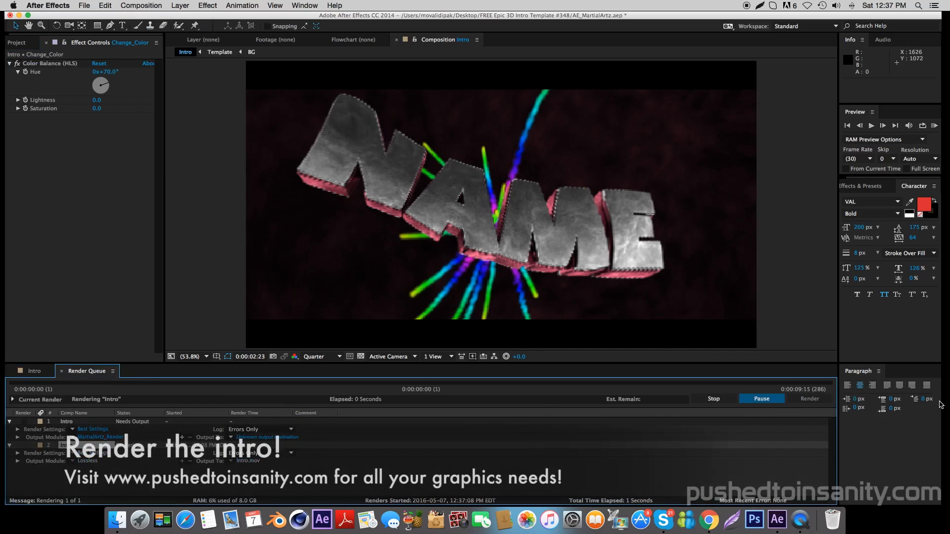